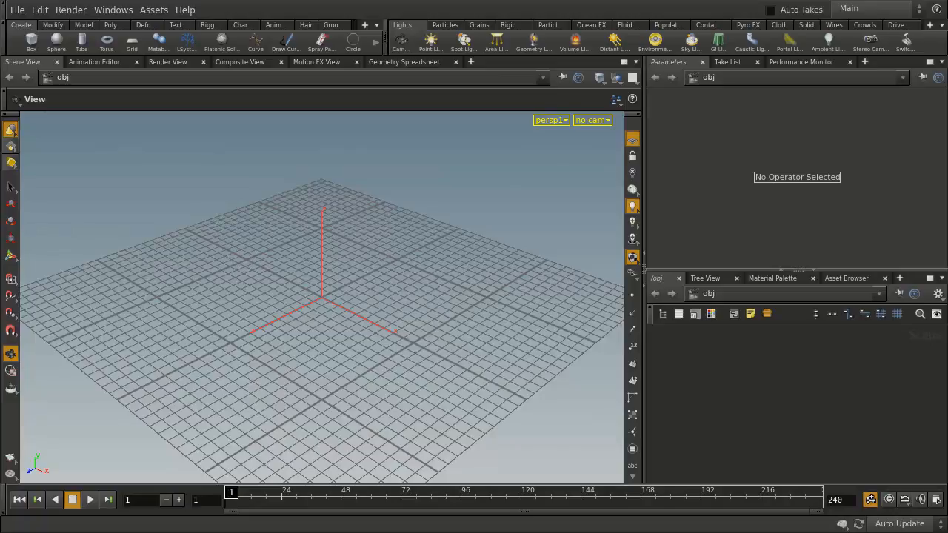
Add a default box object, box_object1, at the origin from the Create shelf.
{"action": "left_click", "coordinate": [31, 41]}
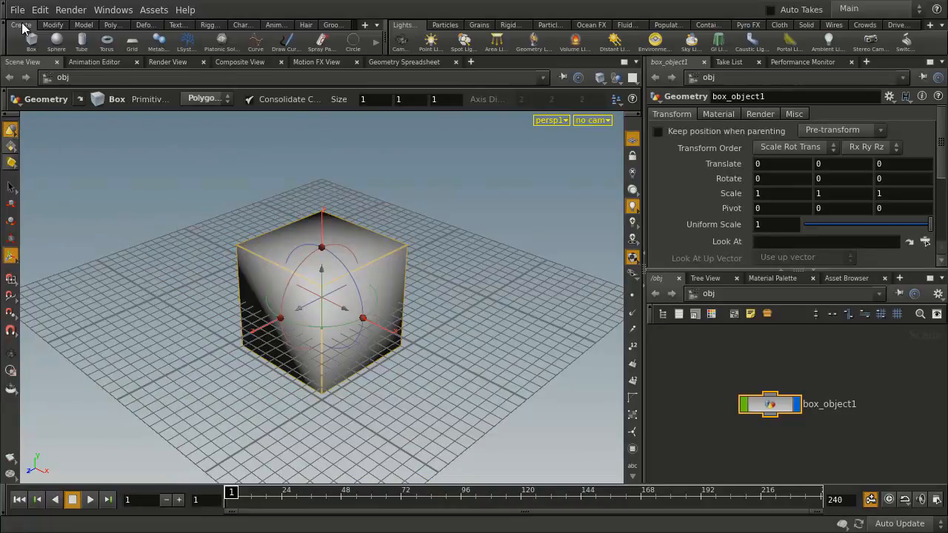
{"action": "left_click", "coordinate": [16, 10]}
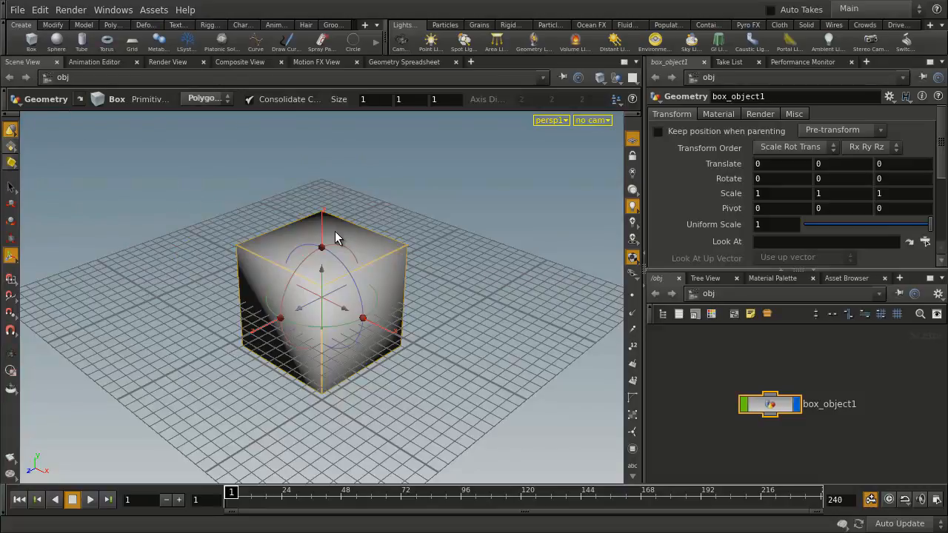
{"action": "mouse_move", "coordinate": [362, 249]}
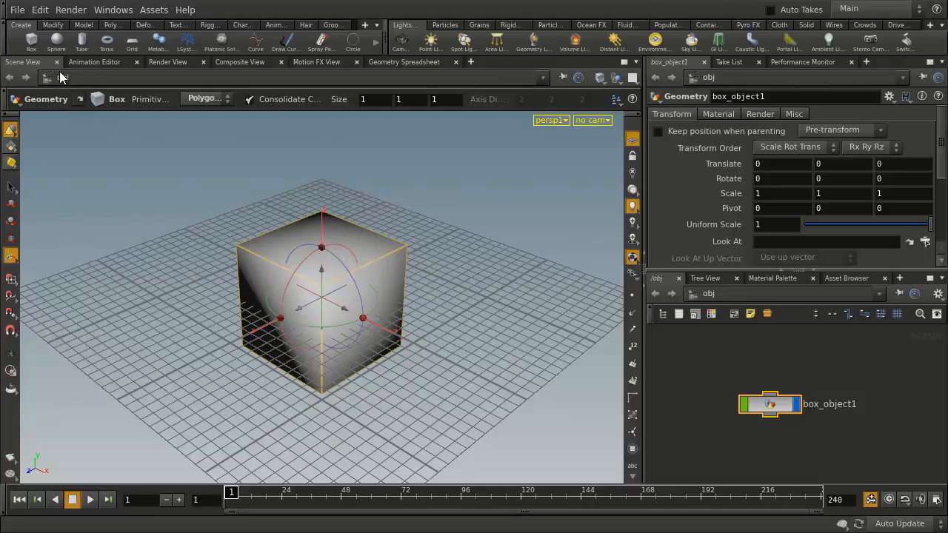
Create a new project named testProject with default folders under HoudiniProjects.
{"action": "left_click", "coordinate": [17, 10]}
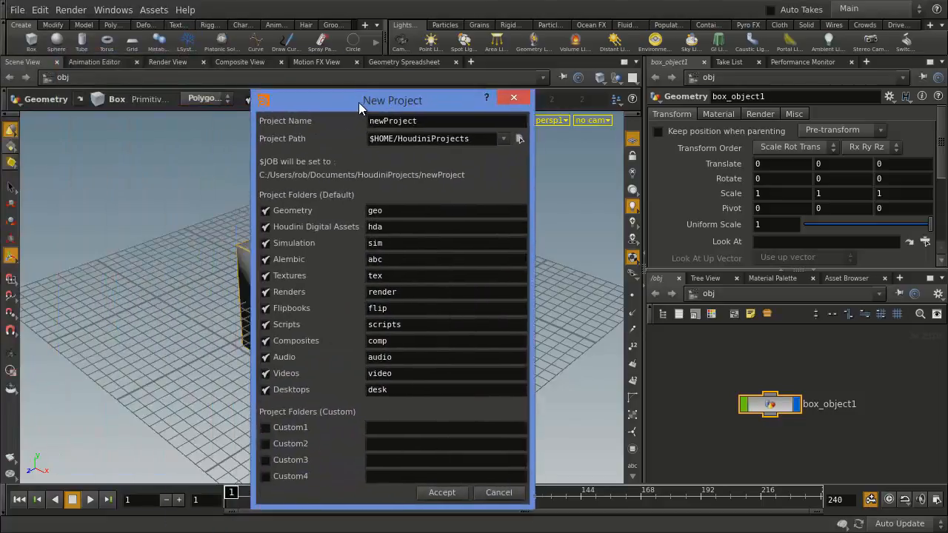
{"action": "left_click_drag", "start_coordinate": [393, 100], "coordinate": [403, 75]}
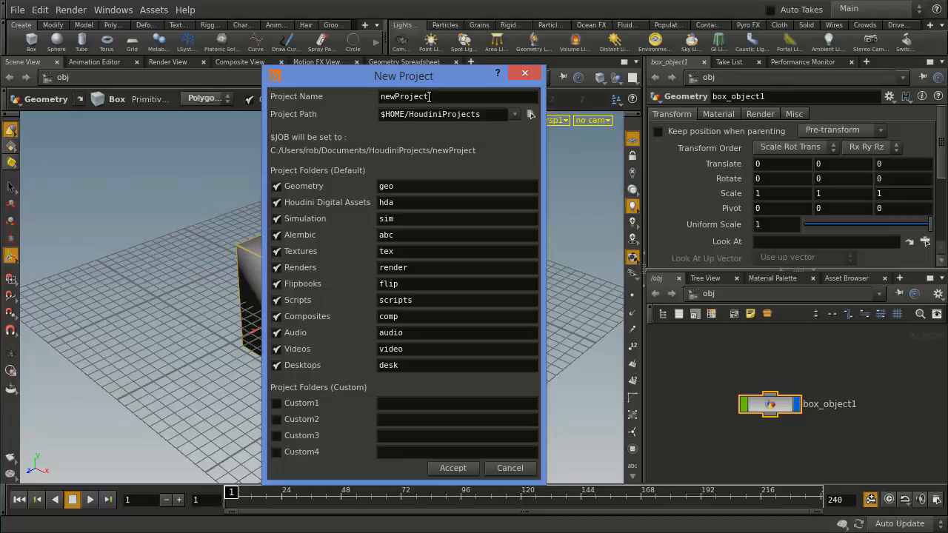
{"action": "double_click", "coordinate": [388, 96]}
{"action": "type", "text": "test"}
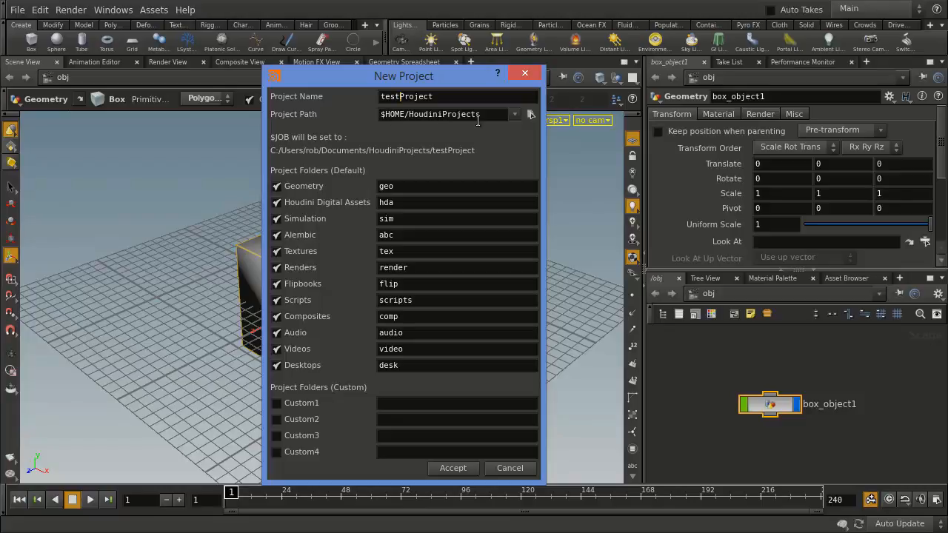
{"action": "mouse_move", "coordinate": [406, 402]}
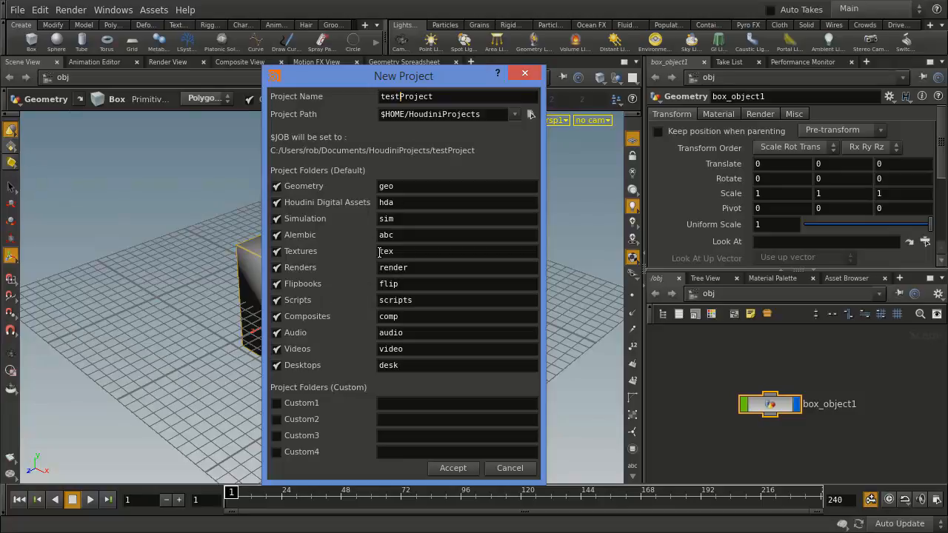
{"action": "mouse_move", "coordinate": [418, 429]}
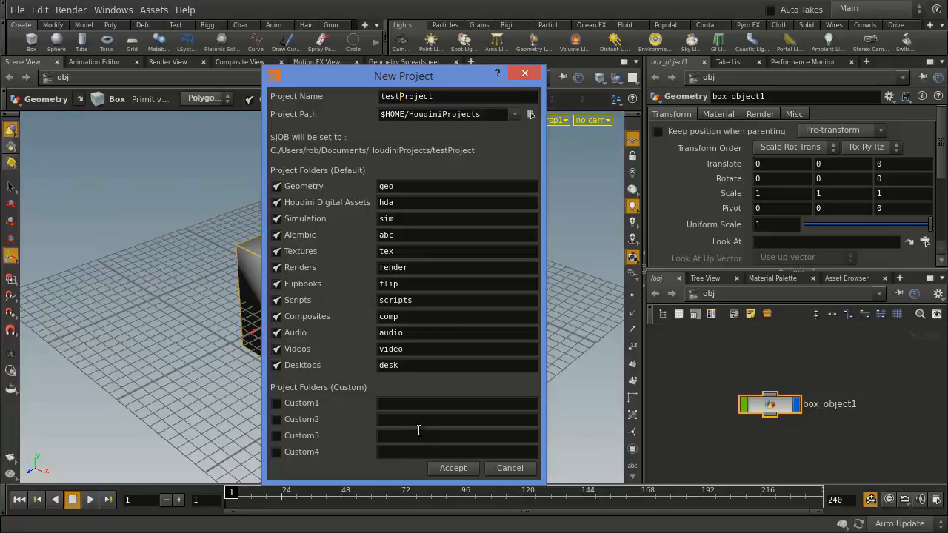
{"action": "left_click", "coordinate": [453, 467]}
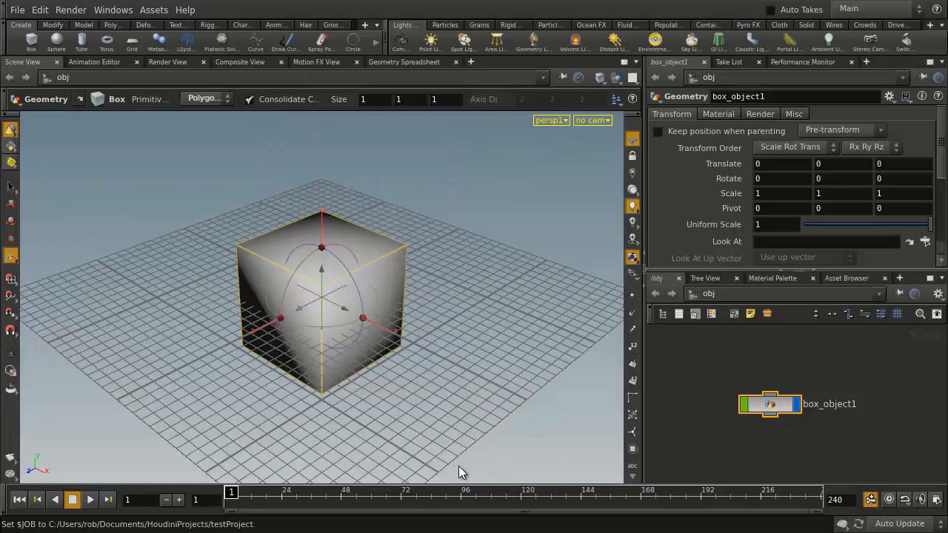
{"action": "mouse_move", "coordinate": [458, 465]}
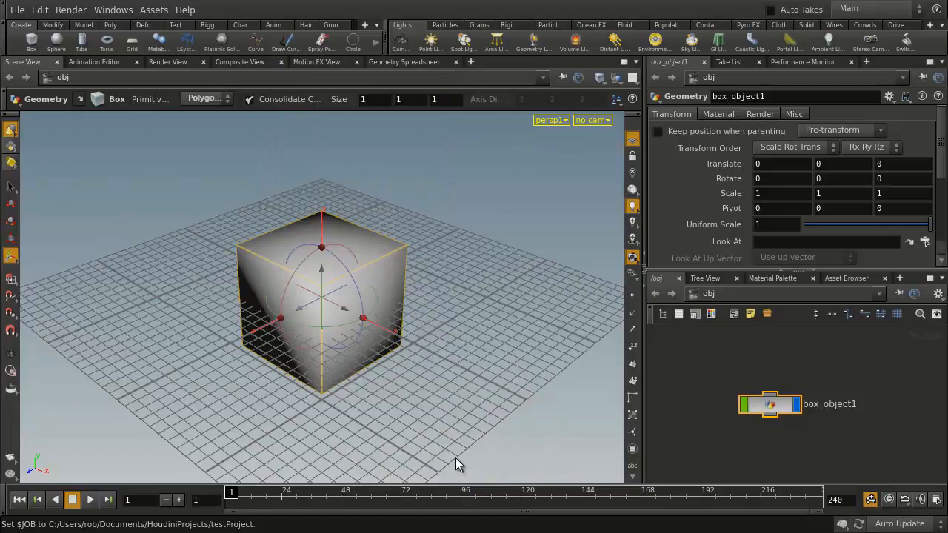
{"action": "mouse_move", "coordinate": [31, 42]}
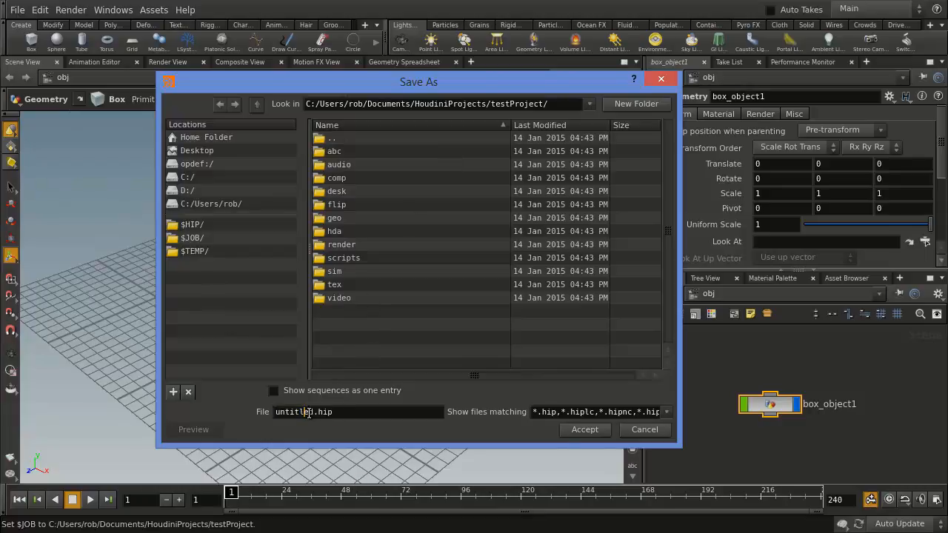
Save the box scene as box.hip in testProject.
{"action": "double_click", "coordinate": [294, 412]}
{"action": "type", "text": "box"}
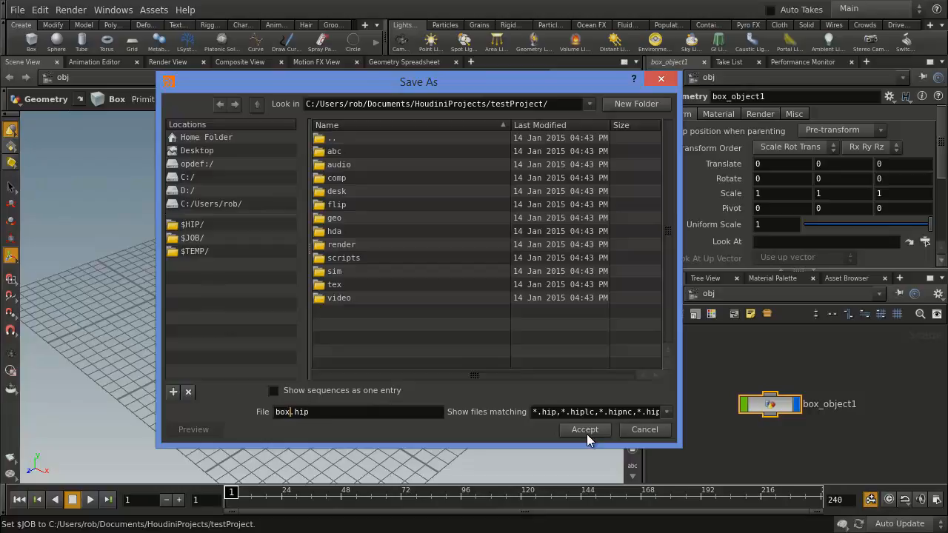
{"action": "left_click", "coordinate": [584, 429]}
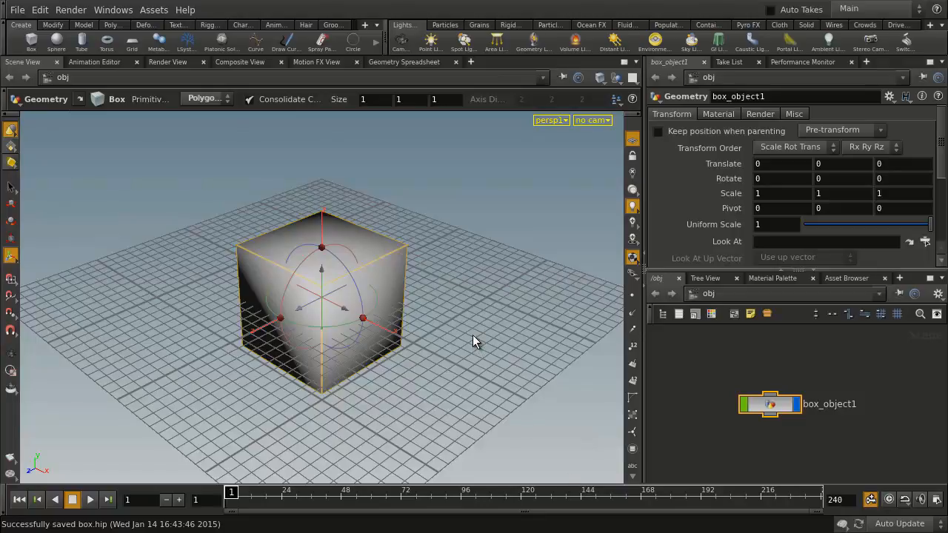
{"action": "mouse_move", "coordinate": [456, 367]}
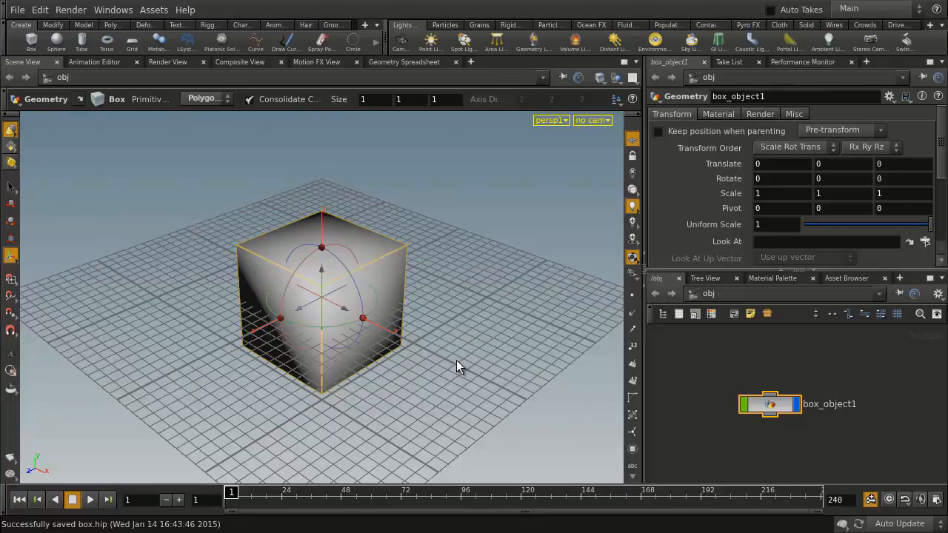
{"action": "mouse_move", "coordinate": [451, 366]}
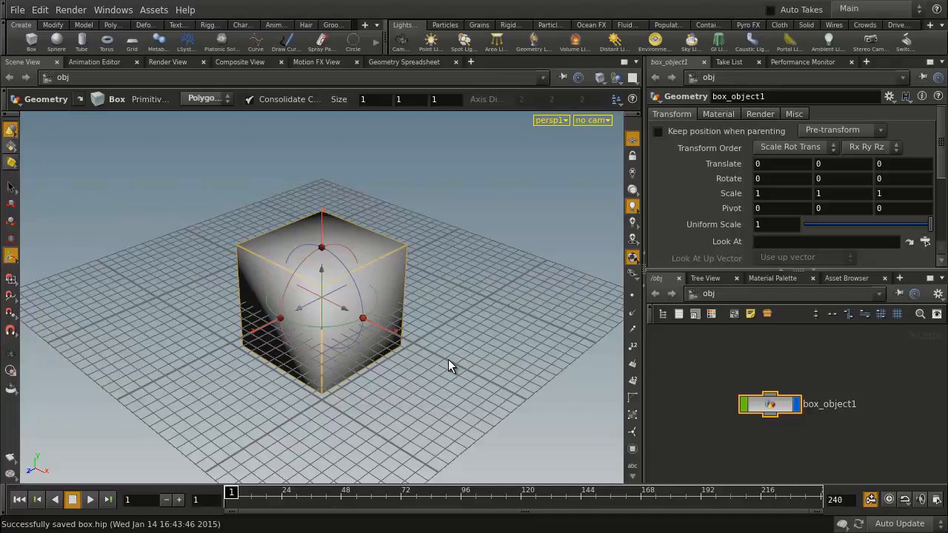
Set squabProject as the current project so $JOB points to HoudiniProjects/squabProject.
{"action": "left_click", "coordinate": [16, 10]}
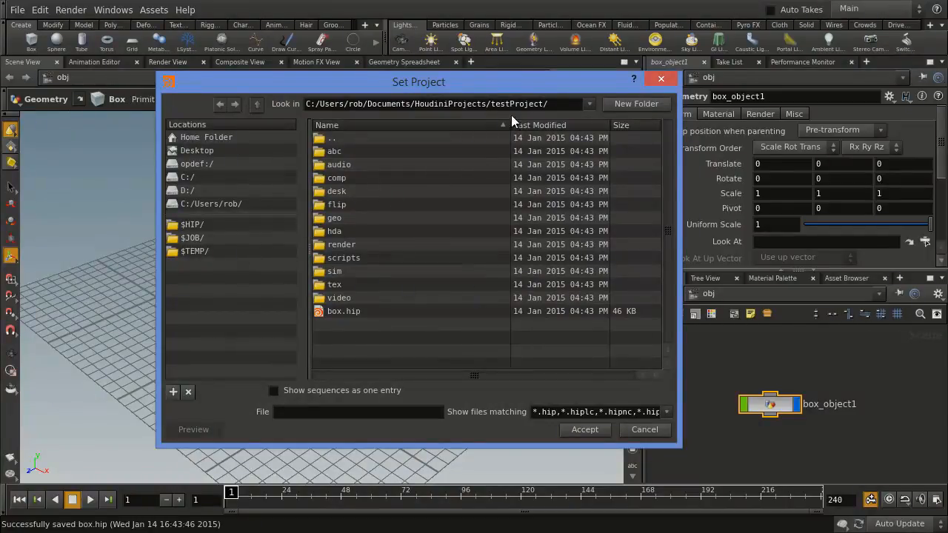
{"action": "mouse_move", "coordinate": [248, 110]}
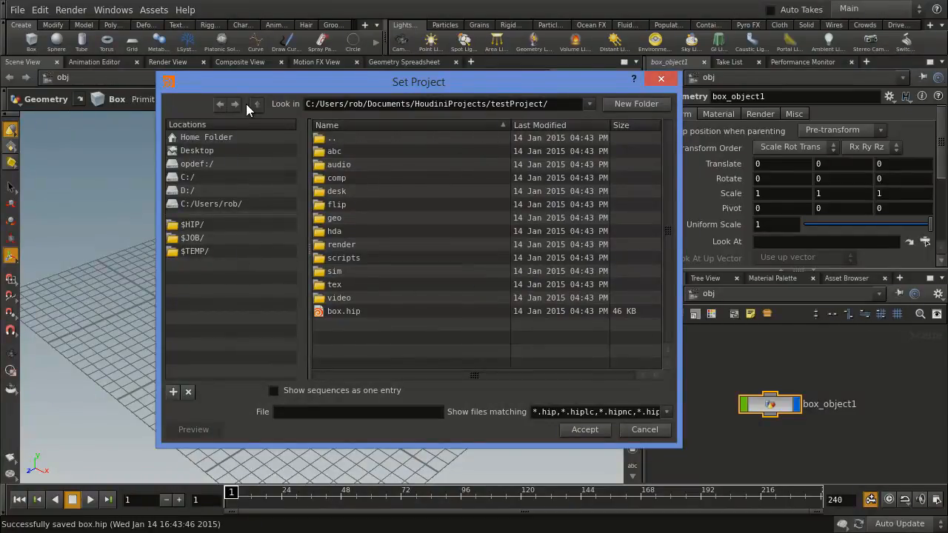
{"action": "left_click", "coordinate": [220, 104]}
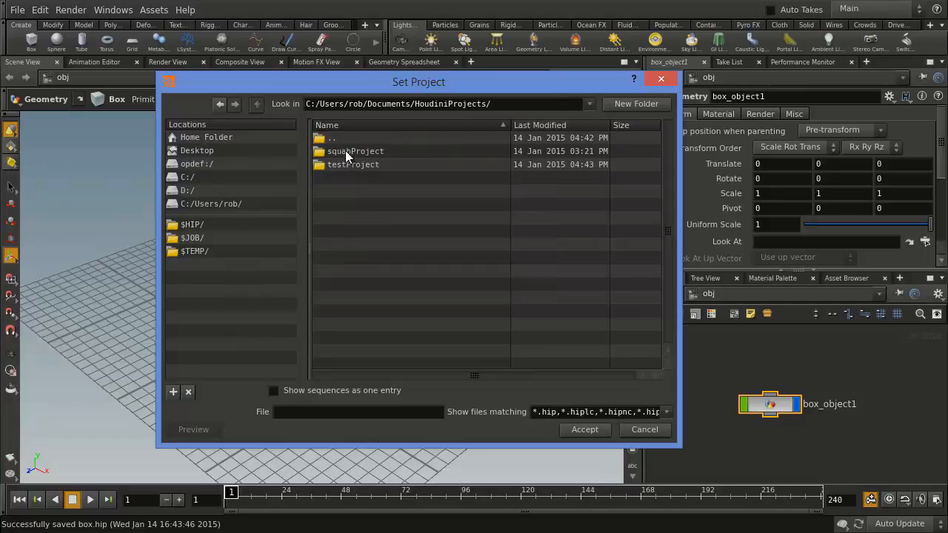
{"action": "left_click", "coordinate": [585, 429]}
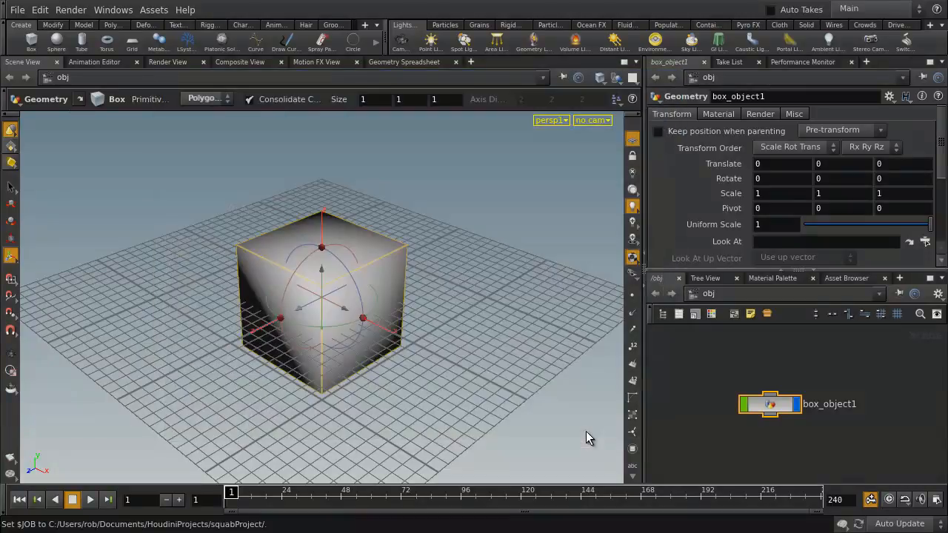
{"action": "mouse_move", "coordinate": [115, 180]}
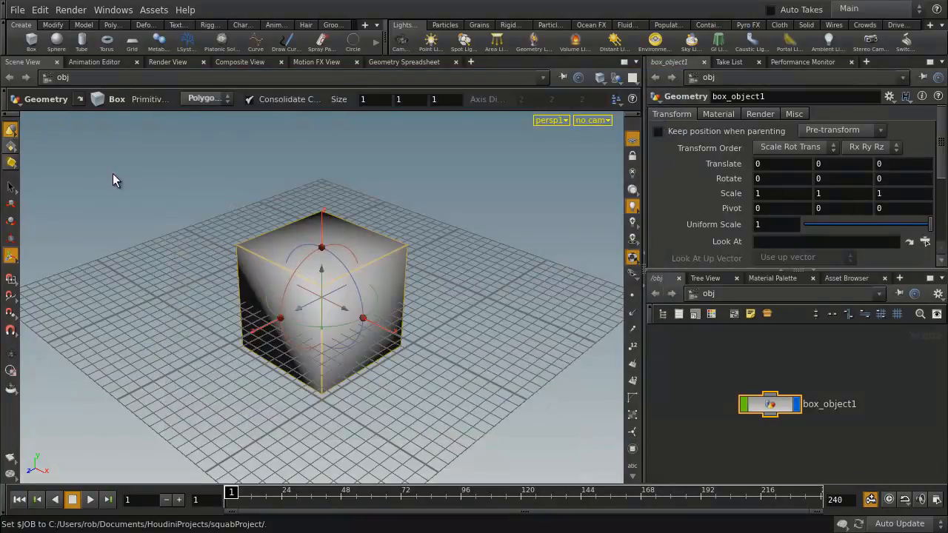
Open squab_scene.hip from the squabProject folder.
{"action": "left_click", "coordinate": [17, 10]}
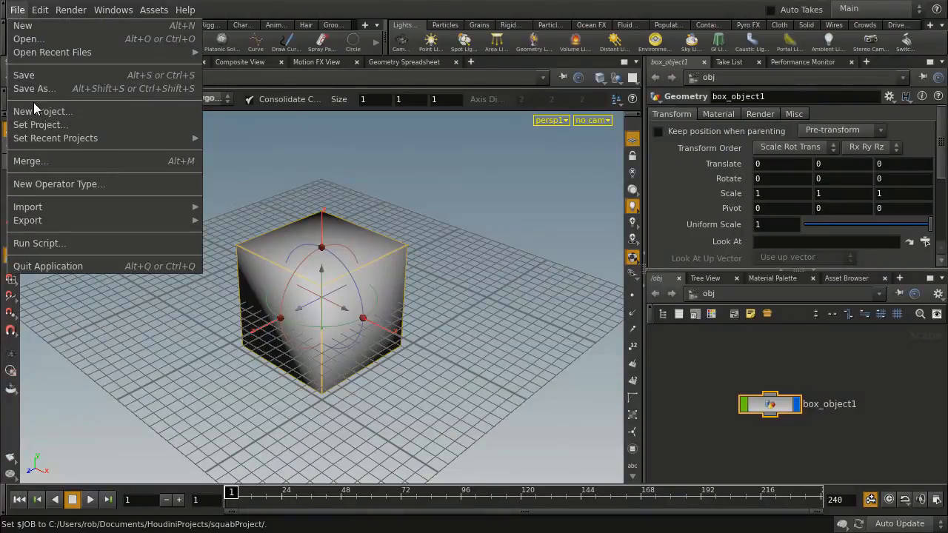
{"action": "left_click", "coordinate": [29, 39]}
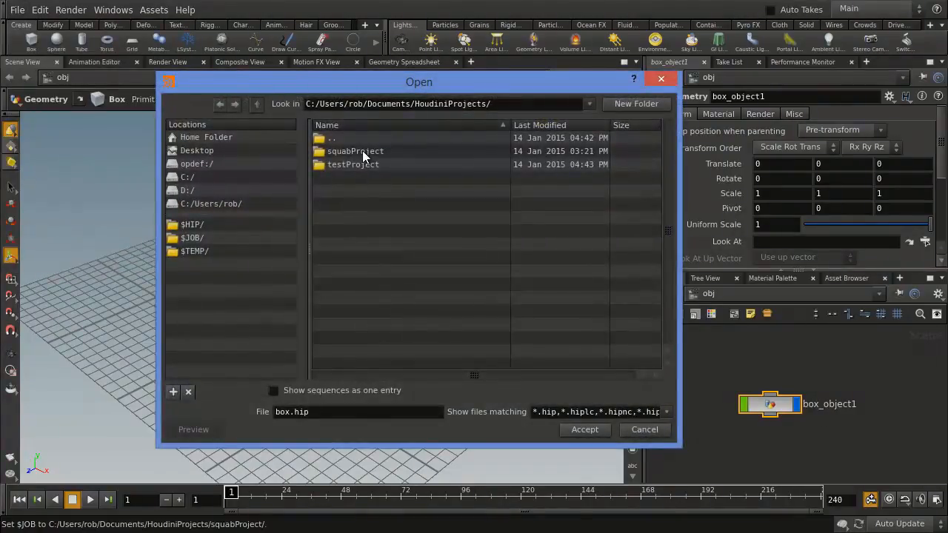
{"action": "double_click", "coordinate": [356, 151]}
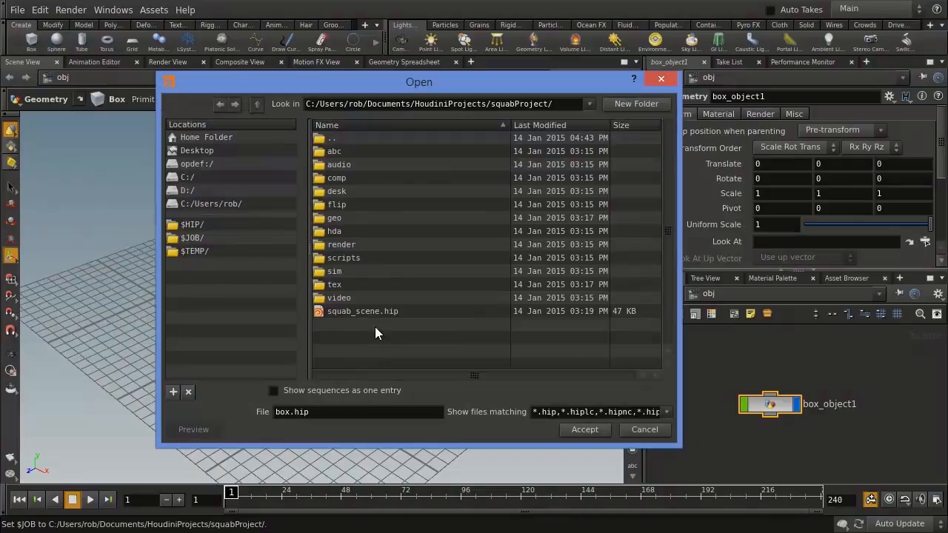
{"action": "left_click", "coordinate": [363, 311]}
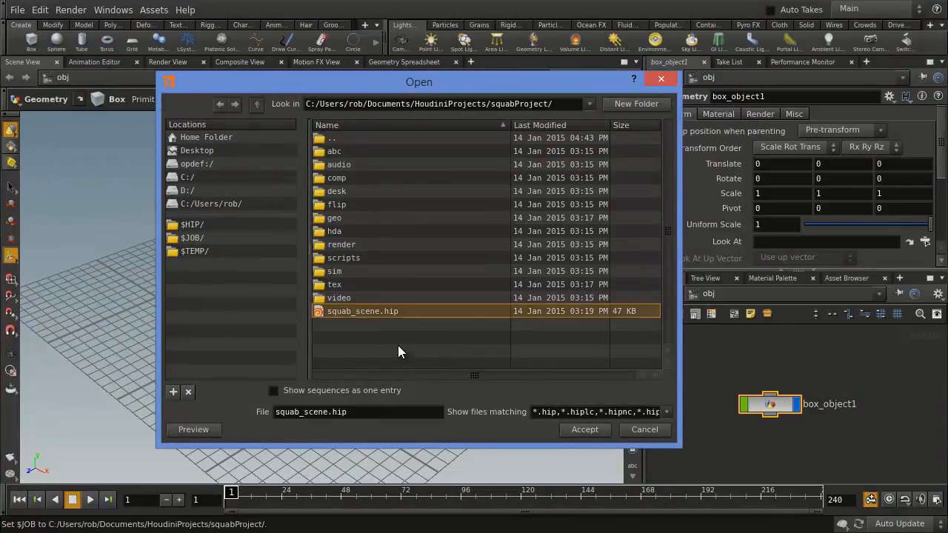
{"action": "mouse_move", "coordinate": [350, 304]}
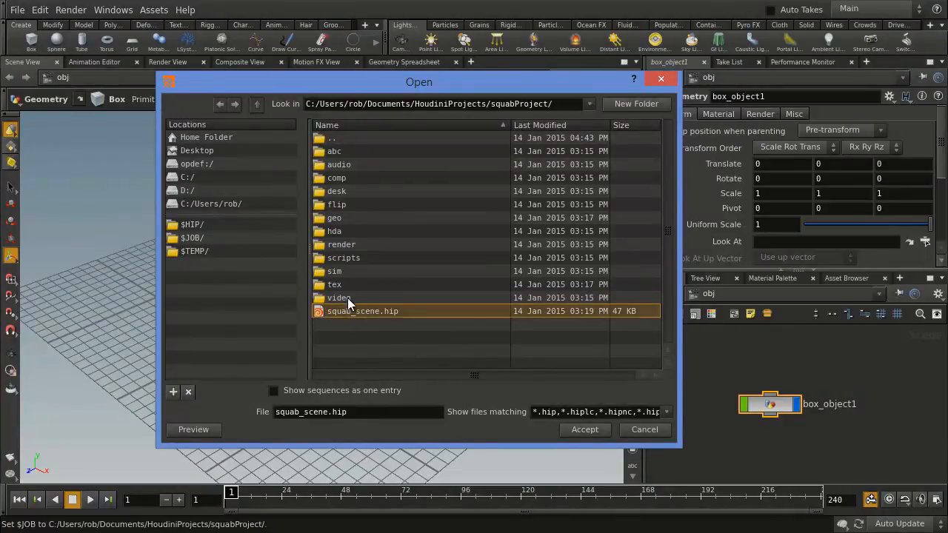
{"action": "mouse_move", "coordinate": [393, 271]}
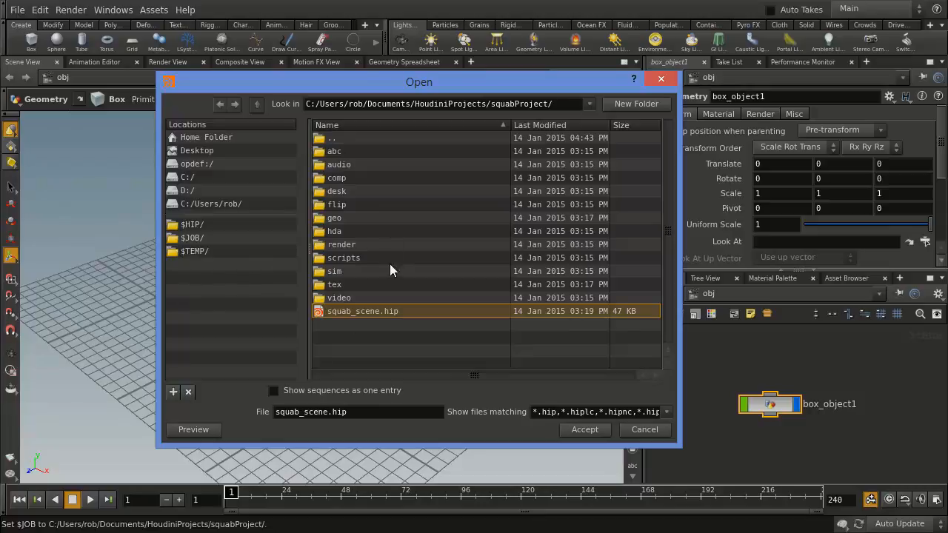
Browse the $JOB and Desktop locations in the file chooser, then orbit the squab model.
{"action": "left_click", "coordinate": [192, 238]}
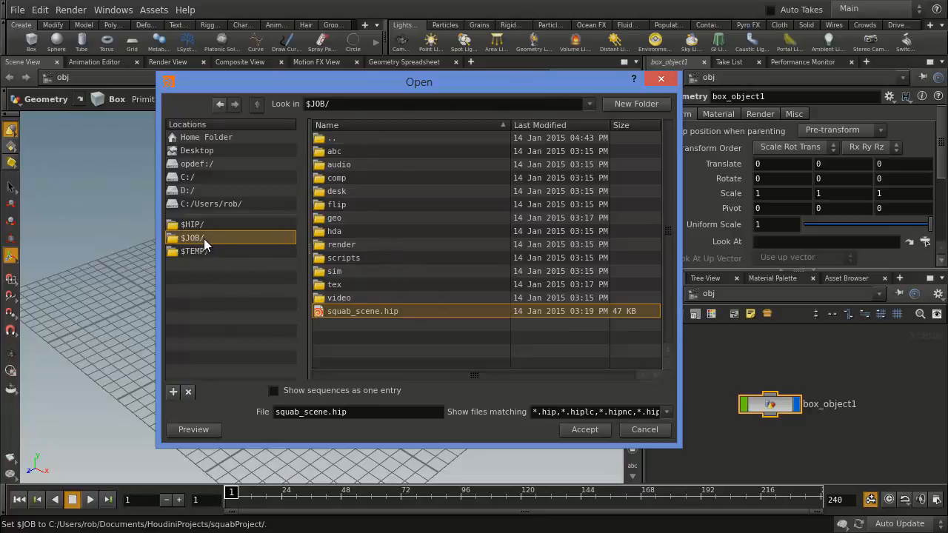
{"action": "left_click", "coordinate": [197, 150]}
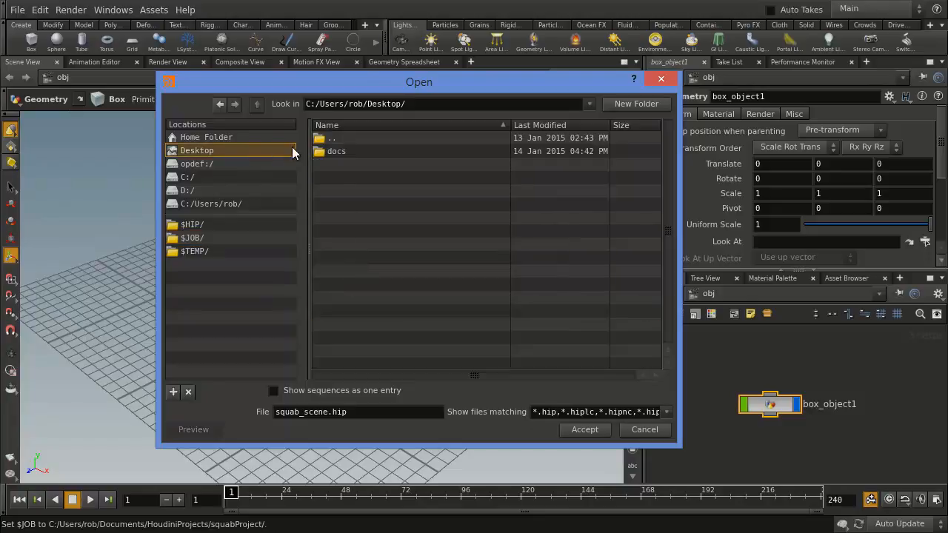
{"action": "mouse_move", "coordinate": [206, 244]}
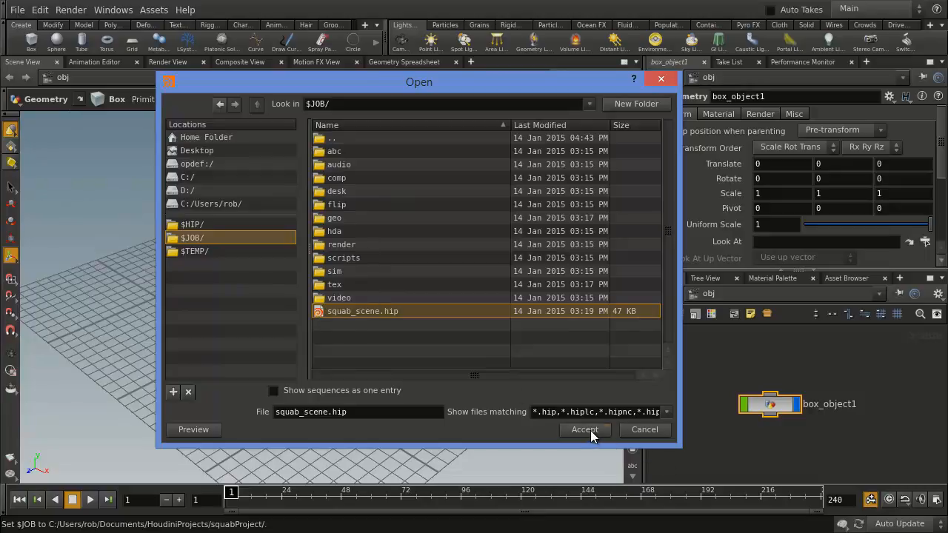
{"action": "left_click", "coordinate": [584, 430]}
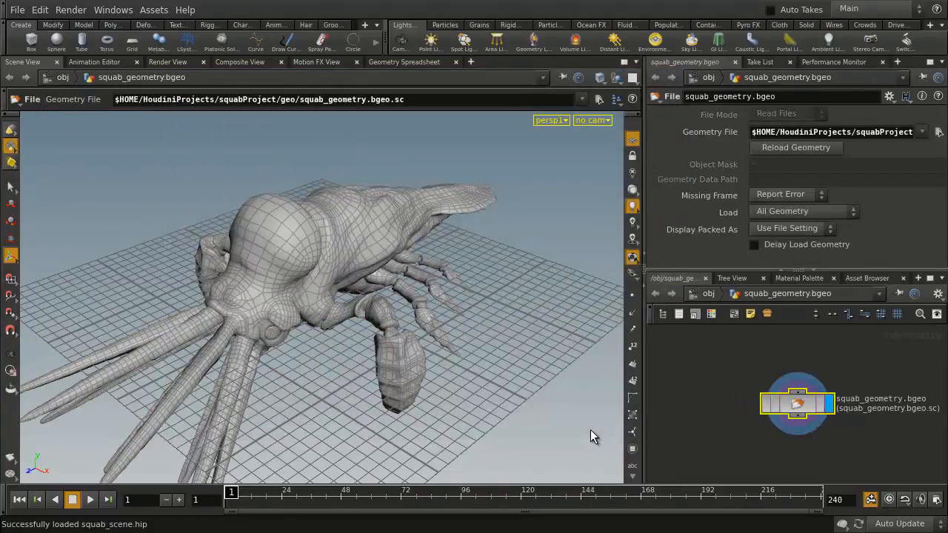
{"action": "left_click_drag", "start_coordinate": [592, 435], "coordinate": [383, 328]}
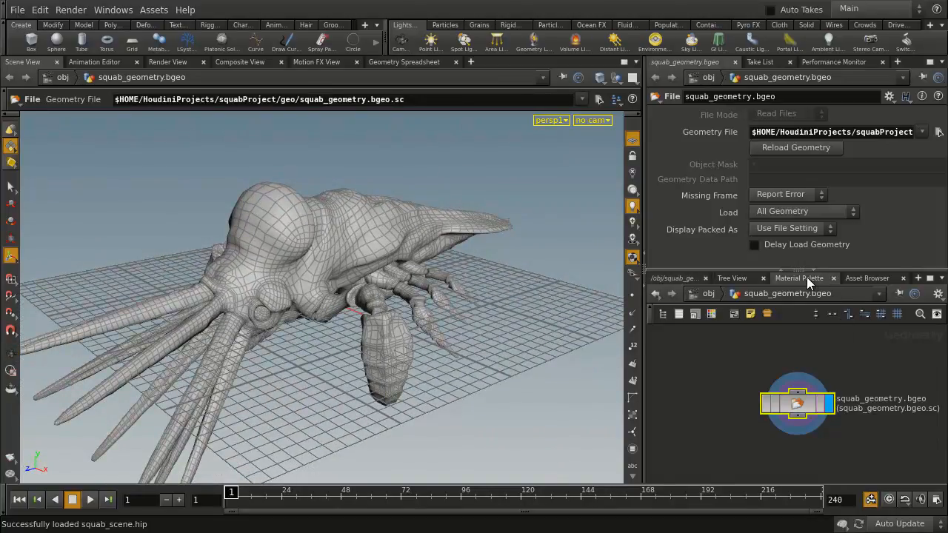
Add a Mantra Surface to /shop from the Material Palette and enable Use Map for Color.
{"action": "left_click", "coordinate": [798, 278]}
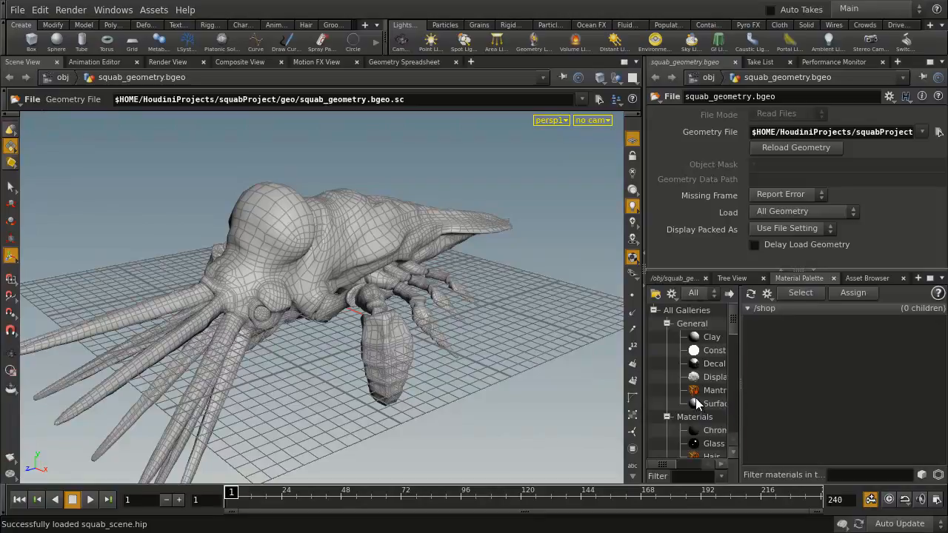
{"action": "left_click", "coordinate": [715, 391]}
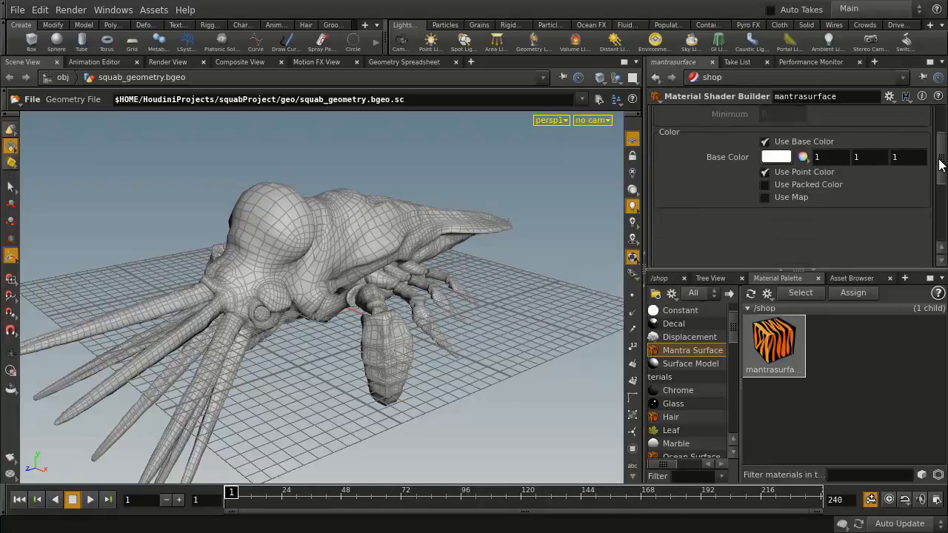
{"action": "left_click", "coordinate": [765, 197]}
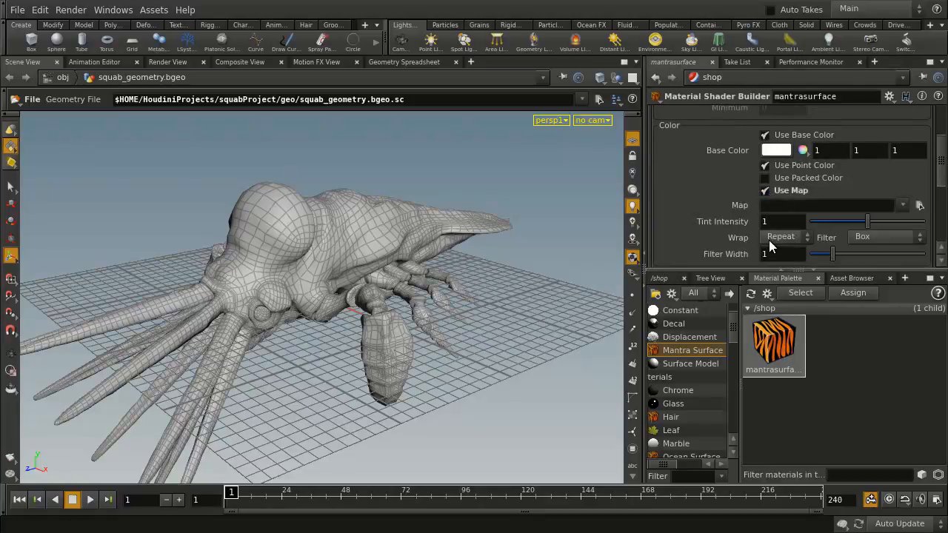
Set the base colour map to $JOB/tex/squab_diffuse.jpg.
{"action": "left_click", "coordinate": [918, 205]}
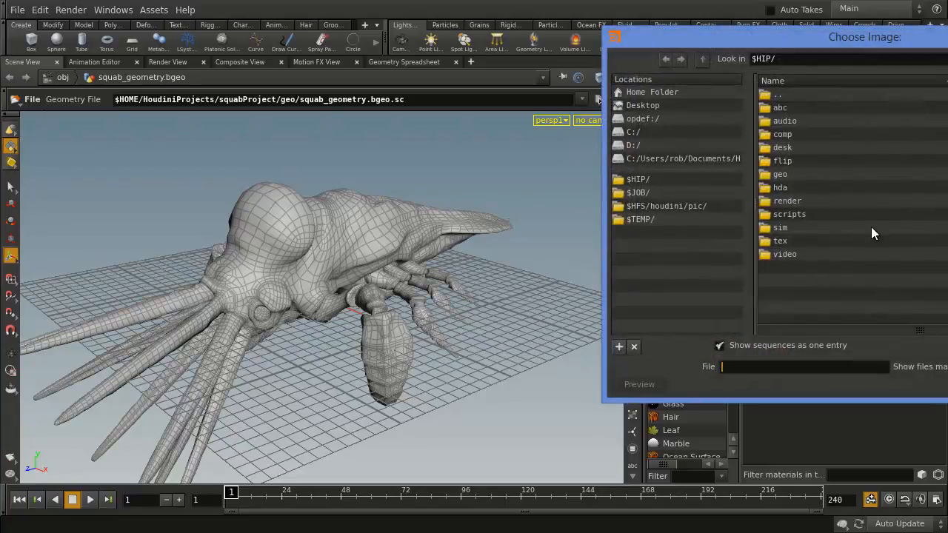
{"action": "mouse_move", "coordinate": [774, 122]}
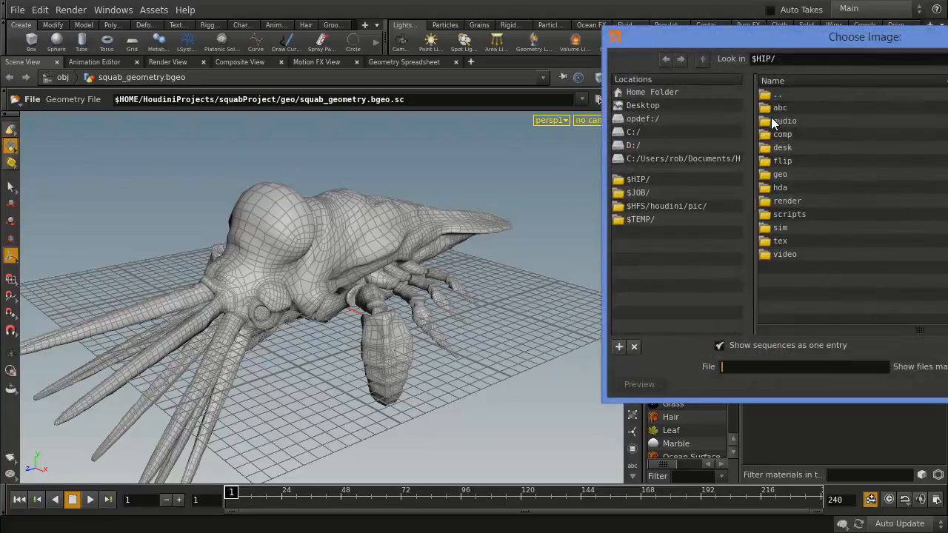
{"action": "left_click", "coordinate": [638, 192]}
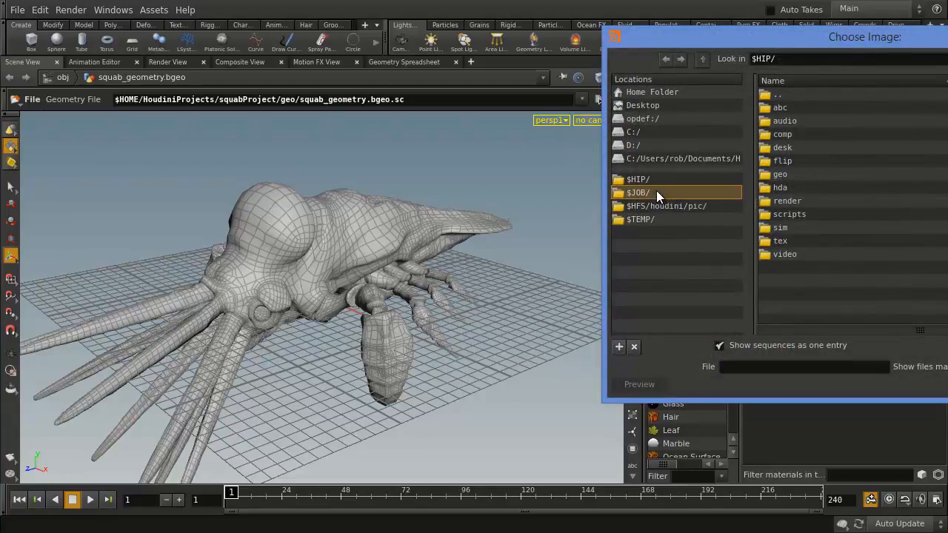
{"action": "left_click", "coordinate": [638, 192]}
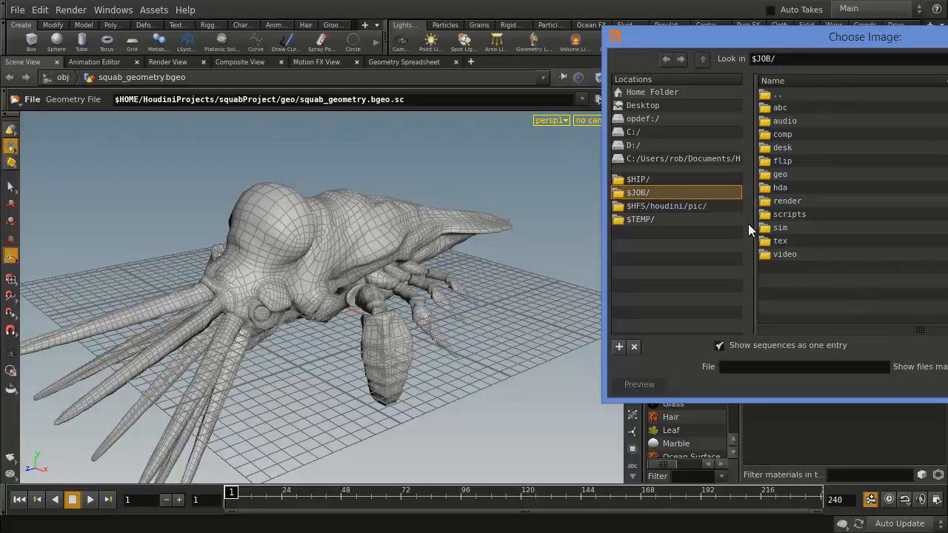
{"action": "double_click", "coordinate": [780, 240]}
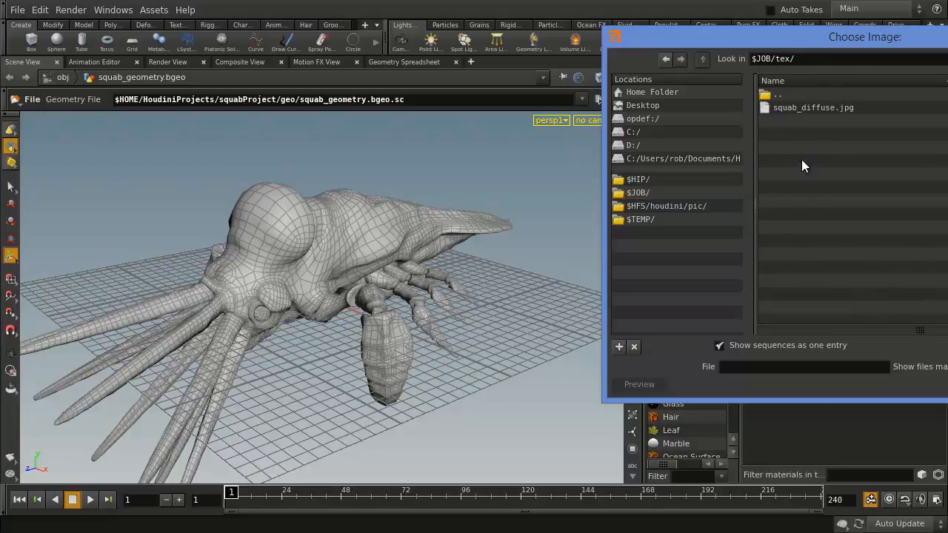
{"action": "left_click", "coordinate": [812, 107]}
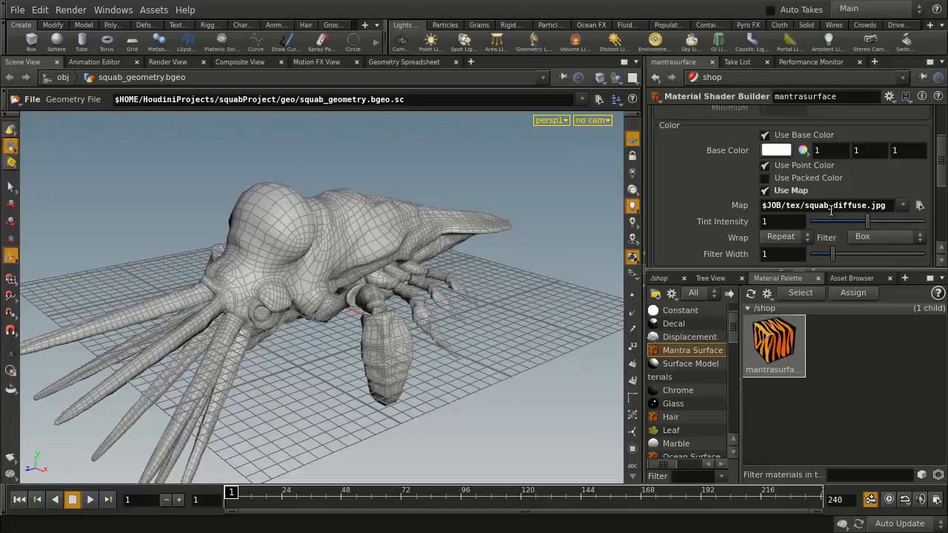
{"action": "mouse_move", "coordinate": [822, 253]}
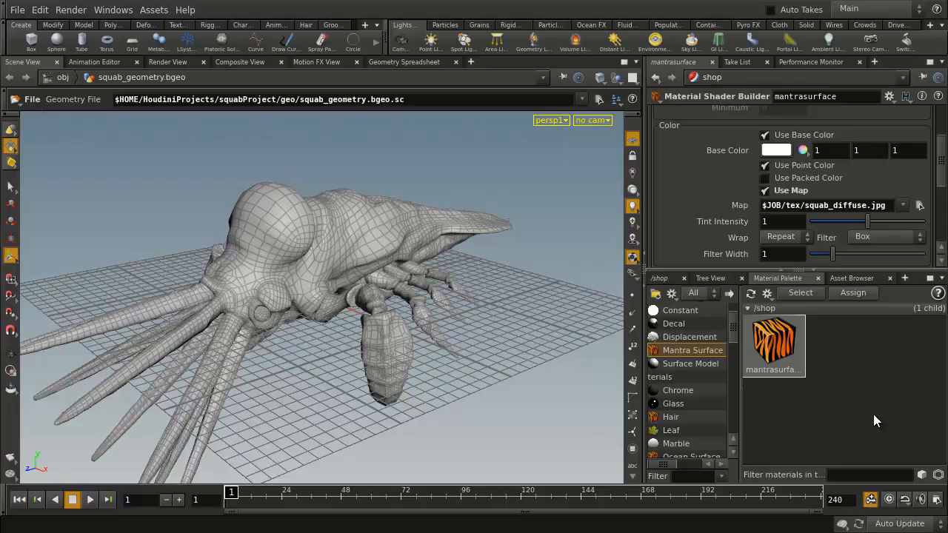
{"action": "mouse_move", "coordinate": [501, 305]}
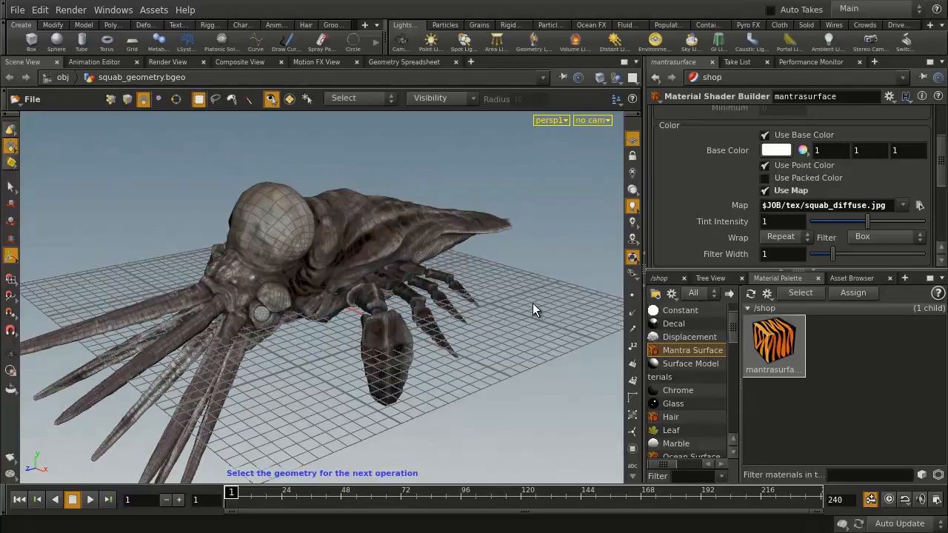
{"action": "mouse_move", "coordinate": [511, 339]}
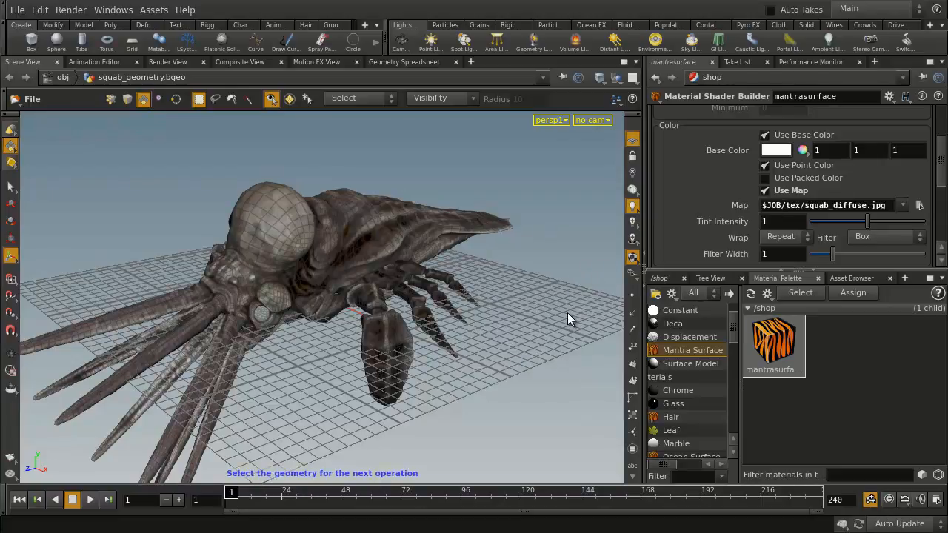
{"action": "mouse_move", "coordinate": [500, 335]}
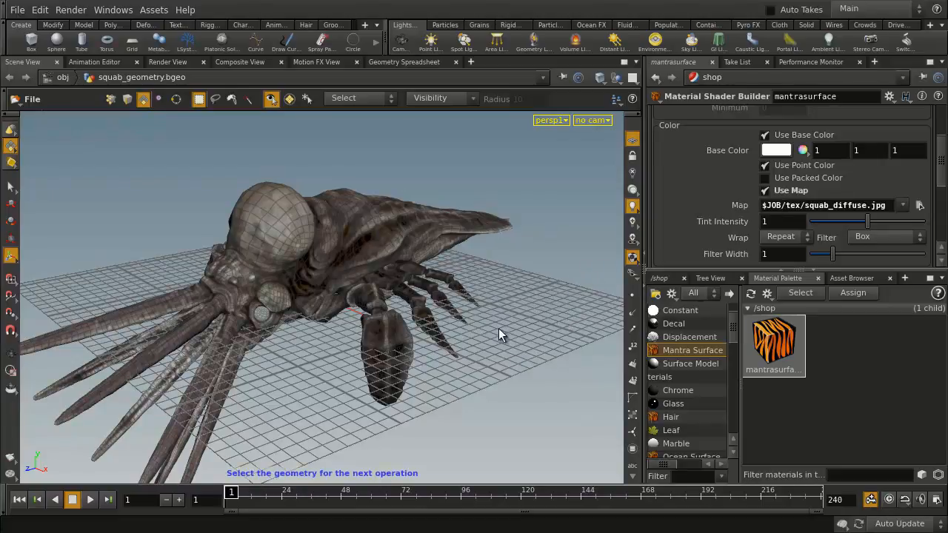
Orbit the view to inspect the squab_diffuse texture on the squab.
{"action": "left_click_drag", "start_coordinate": [500, 334], "coordinate": [178, 154]}
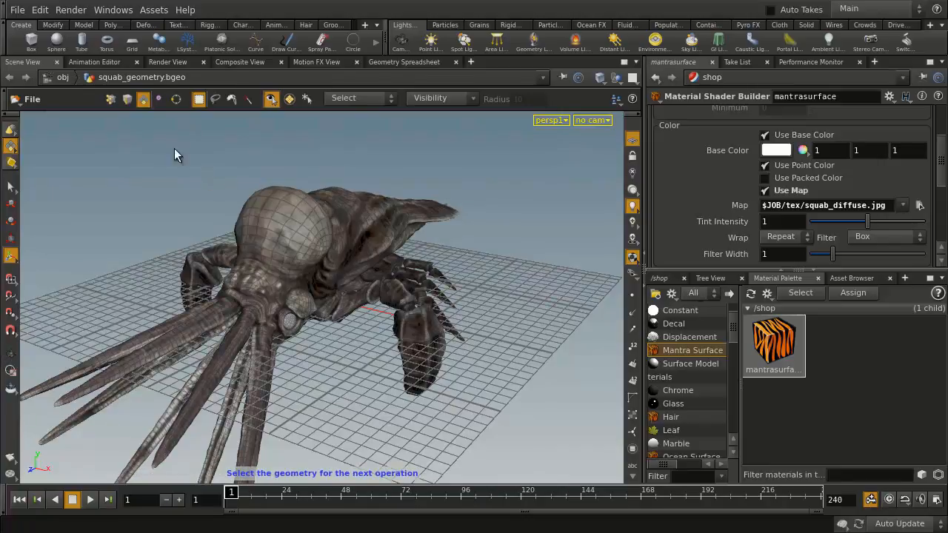
Run Render > Pre-Flight Scene with $JOB as the project variable.
{"action": "left_click", "coordinate": [71, 9]}
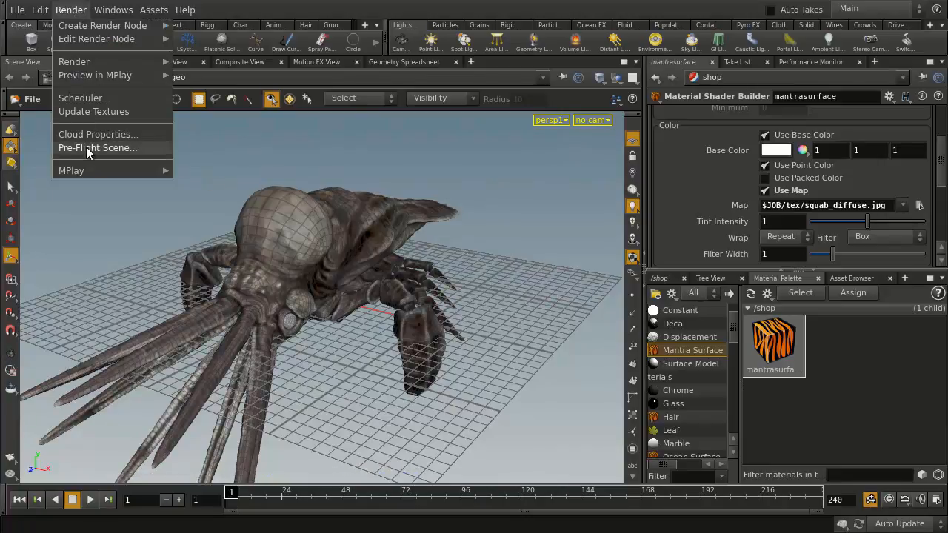
{"action": "mouse_move", "coordinate": [93, 152]}
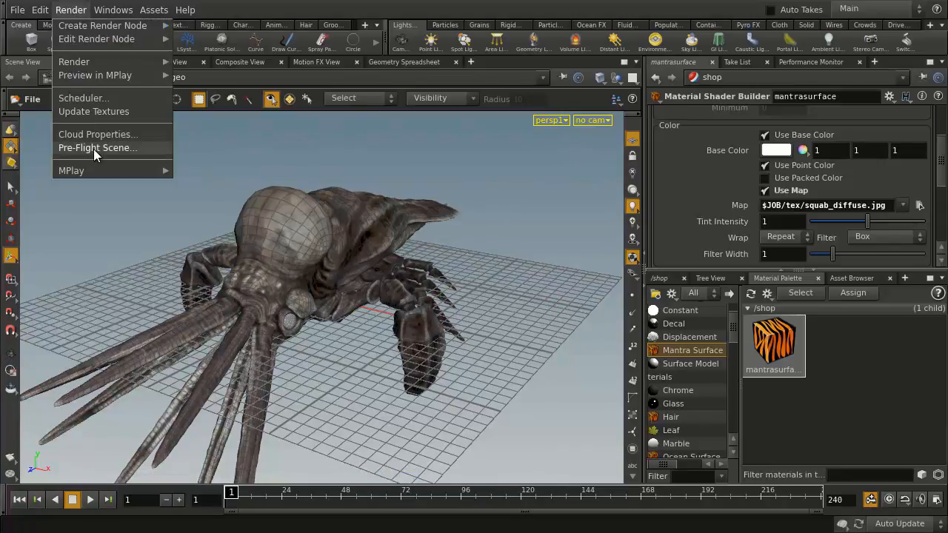
{"action": "left_click", "coordinate": [97, 148]}
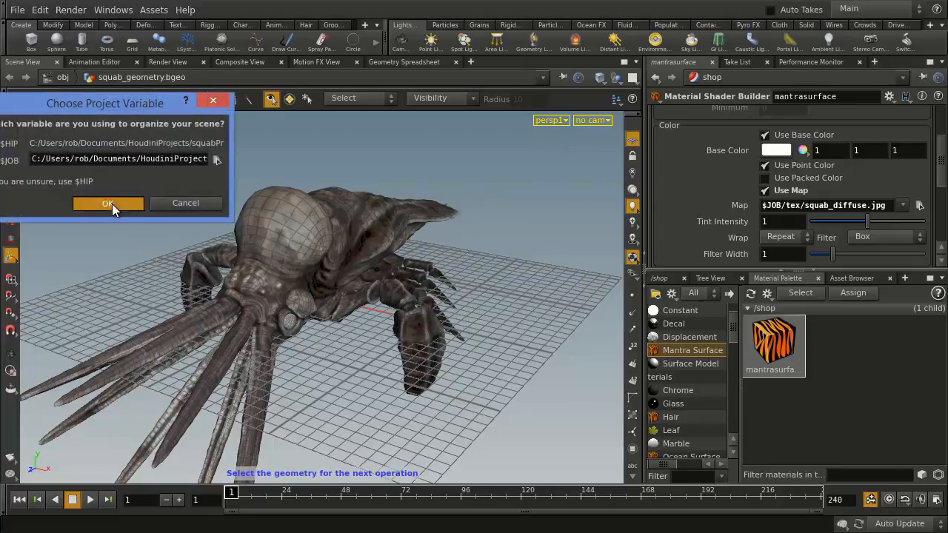
{"action": "left_click", "coordinate": [107, 203]}
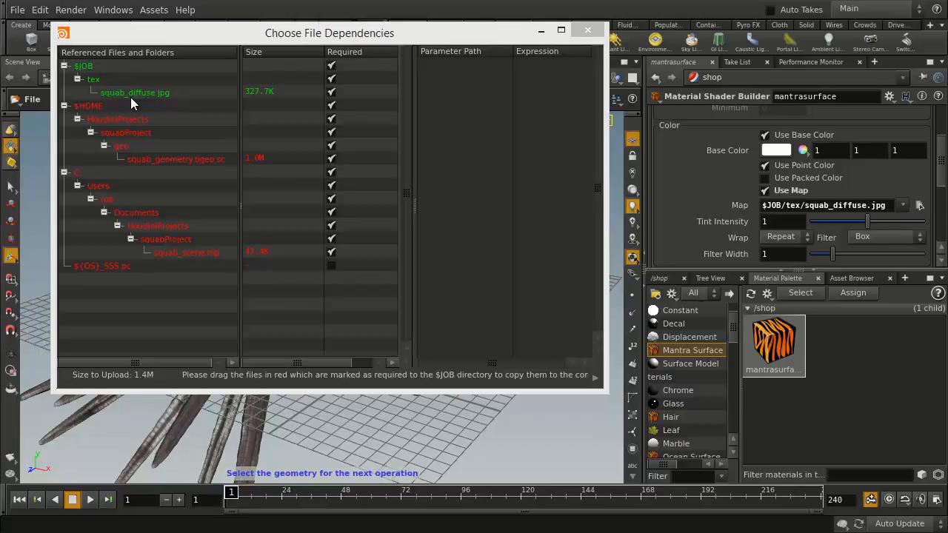
{"action": "mouse_move", "coordinate": [198, 94]}
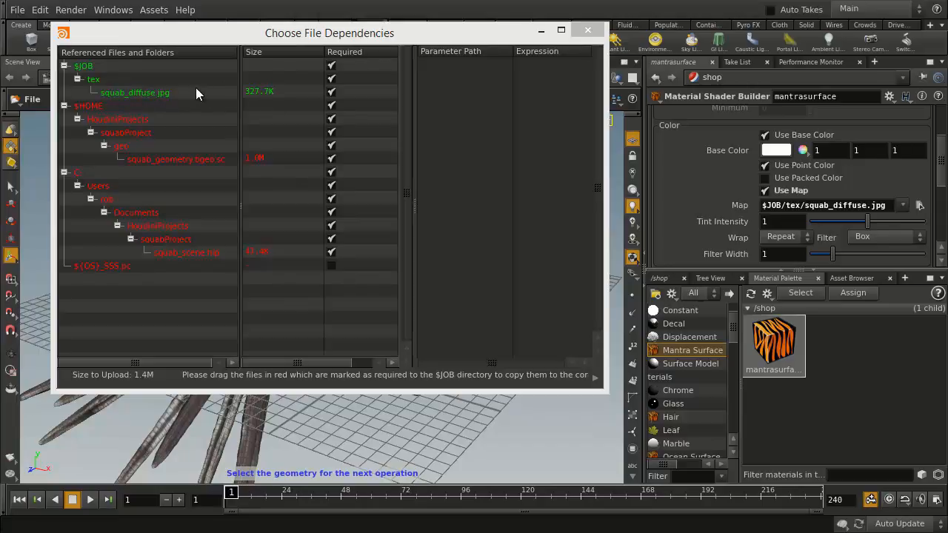
{"action": "mouse_move", "coordinate": [213, 174]}
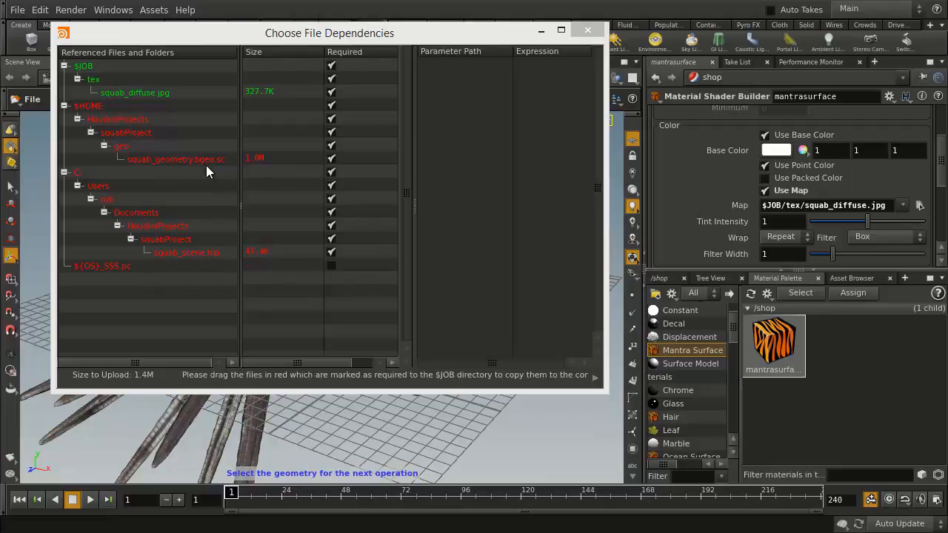
{"action": "mouse_move", "coordinate": [105, 124]}
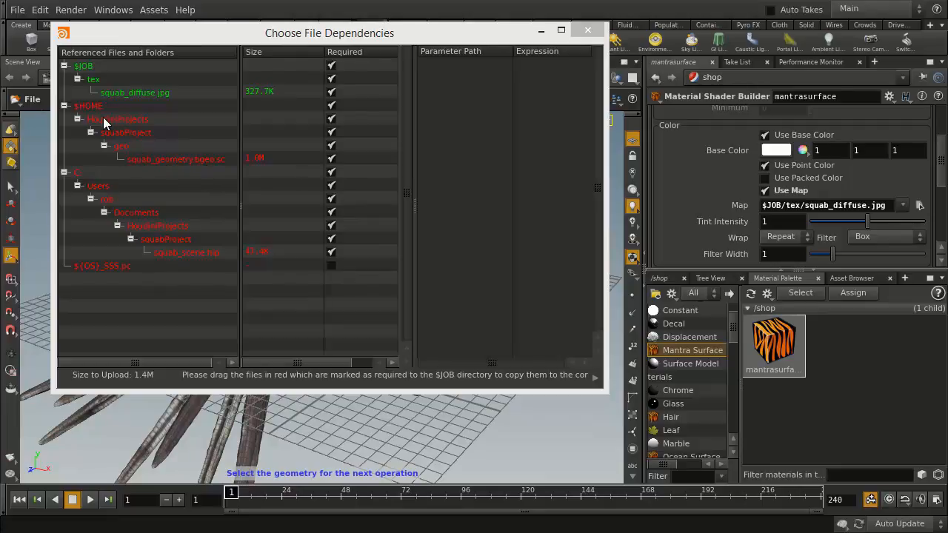
{"action": "mouse_move", "coordinate": [159, 160]}
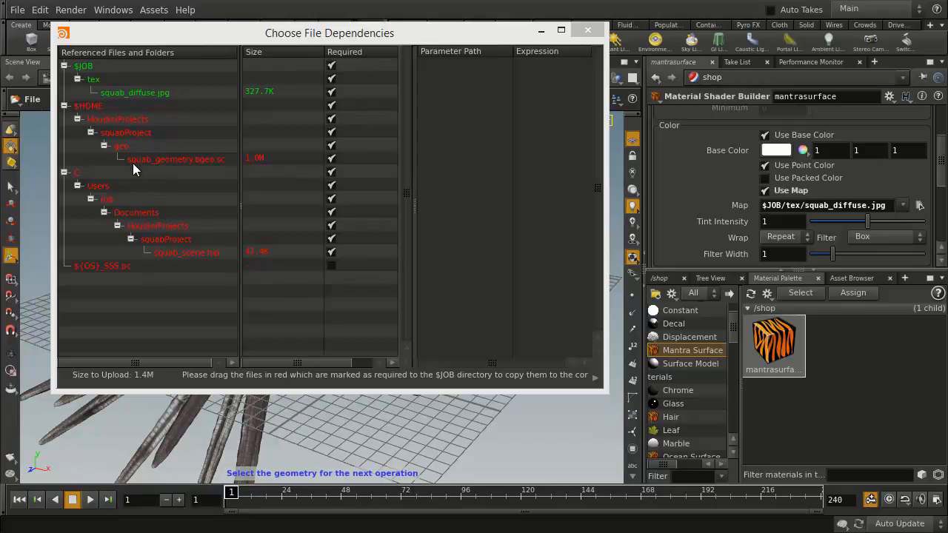
Move the red squab geometry dependency into $JOB/geo/squab_geometry.bgeo.sc.
{"action": "left_click", "coordinate": [175, 158]}
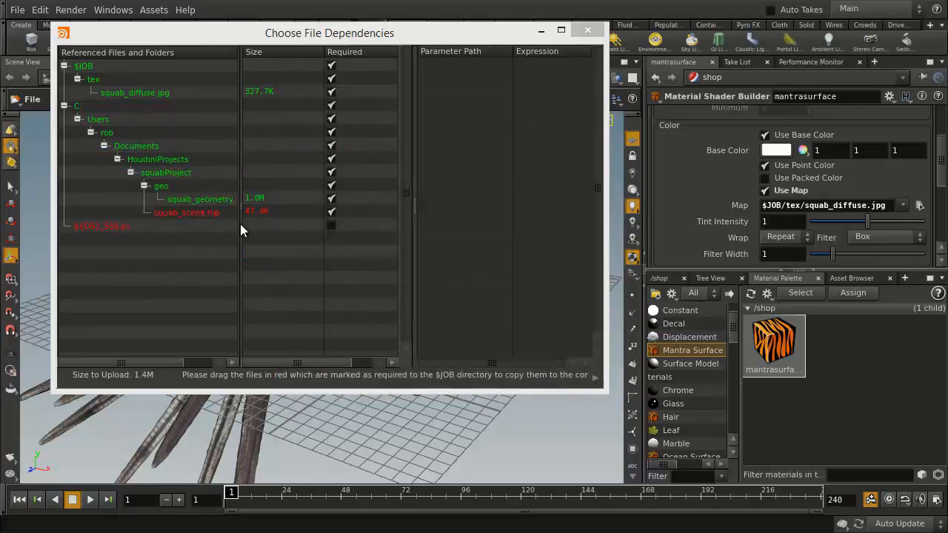
{"action": "mouse_move", "coordinate": [162, 168]}
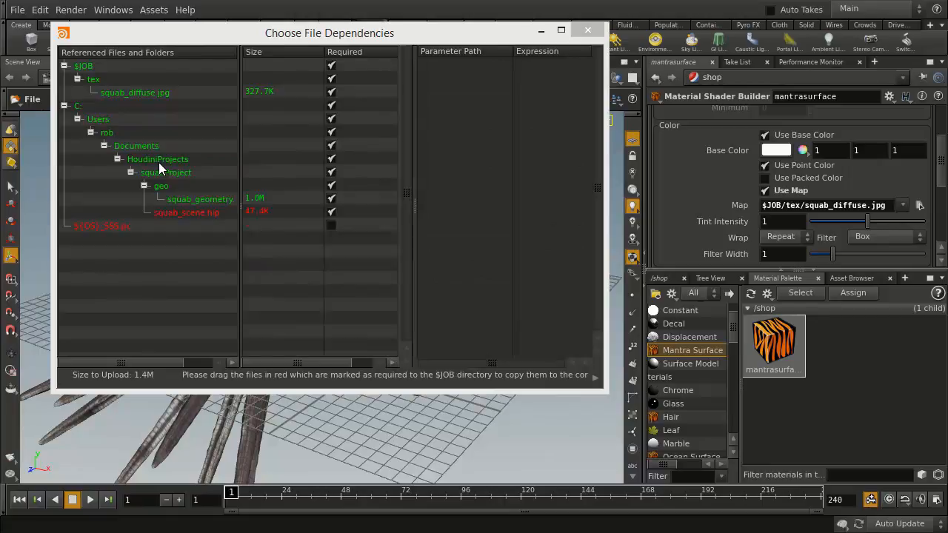
{"action": "left_click", "coordinate": [588, 30]}
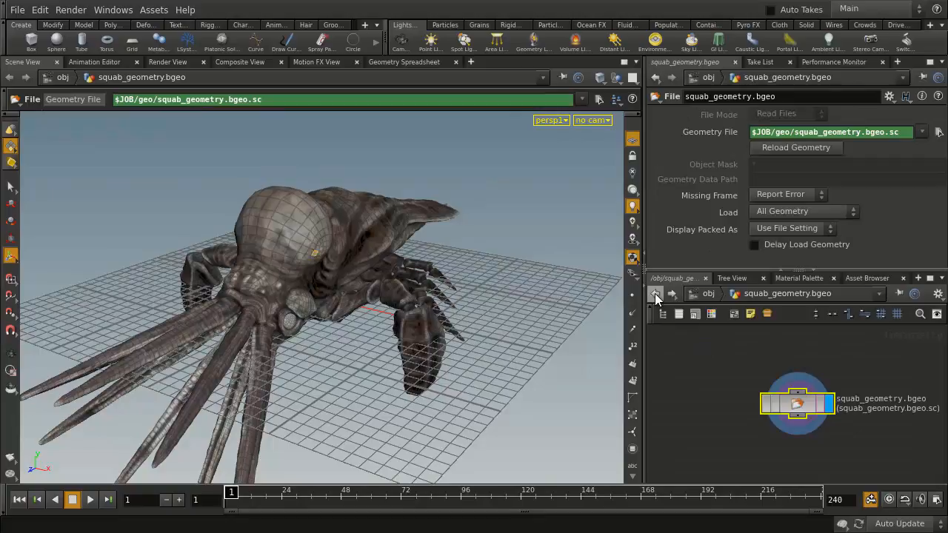
{"action": "mouse_move", "coordinate": [798, 404]}
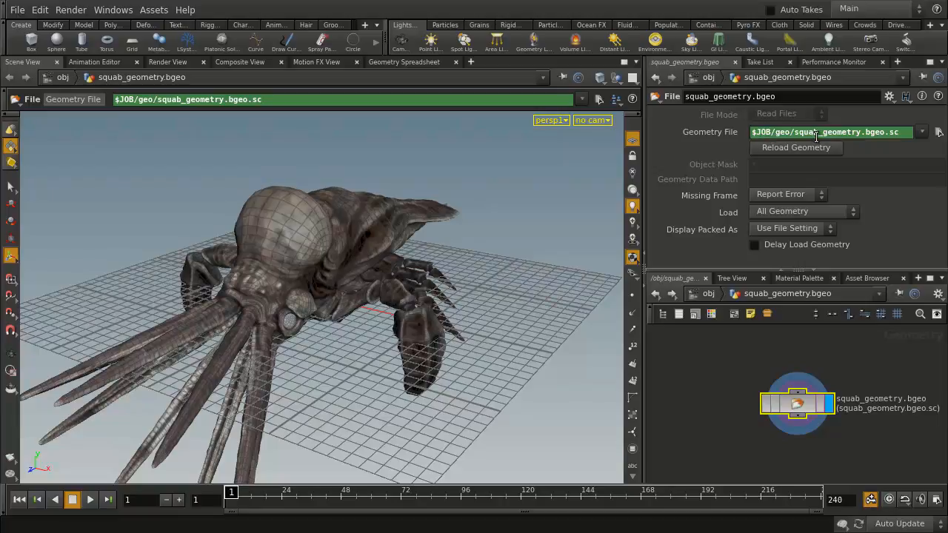
{"action": "mouse_move", "coordinate": [670, 248]}
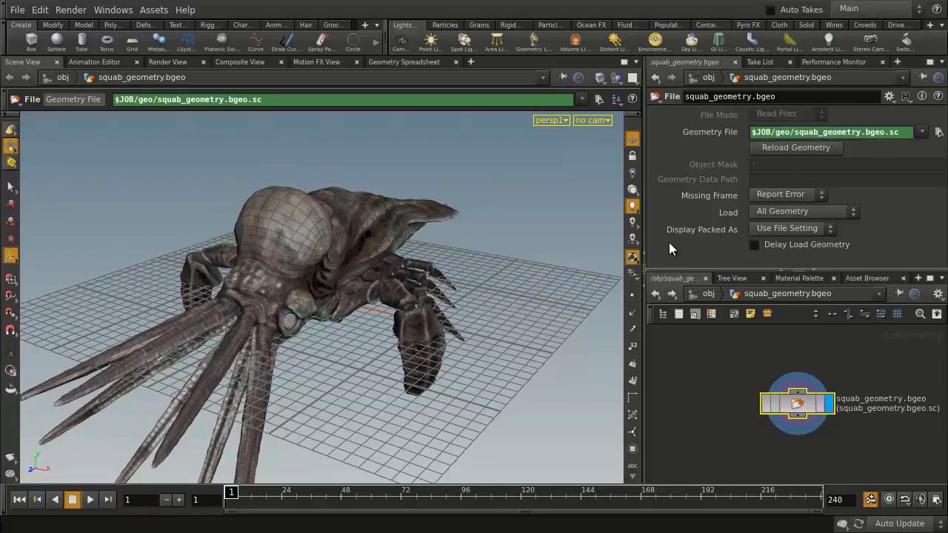